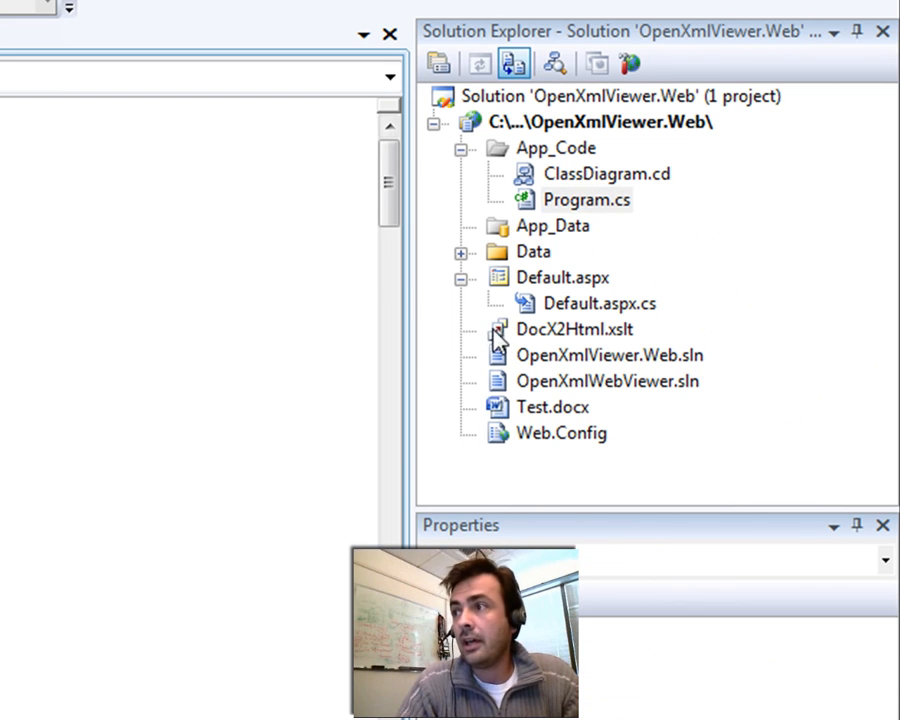
Step: Open Default.aspx from Solution Explorer in Design view
double_click(575, 329)
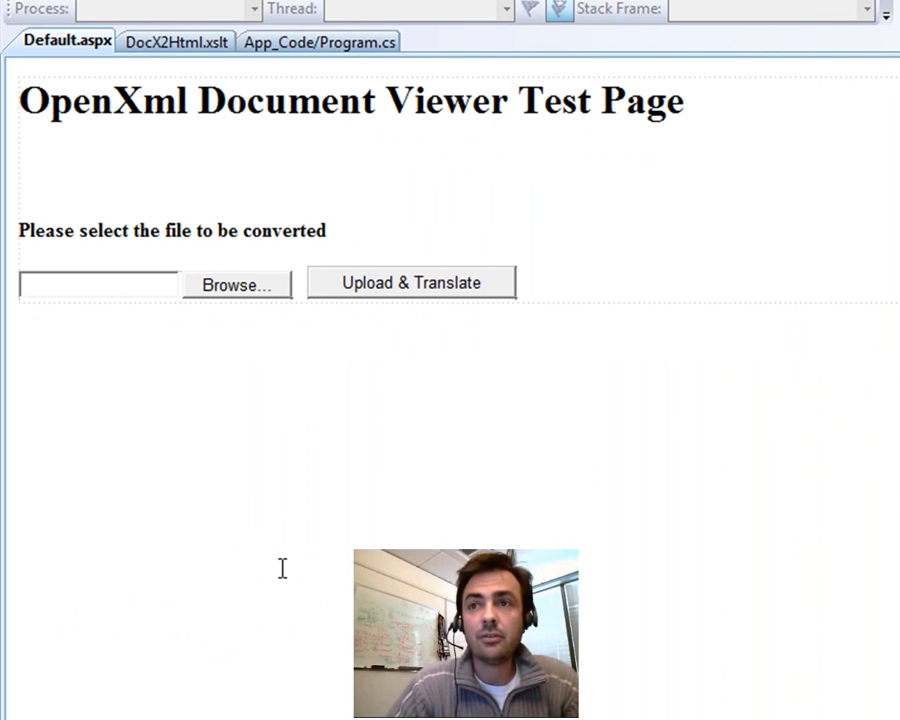
mouse_move(210, 308)
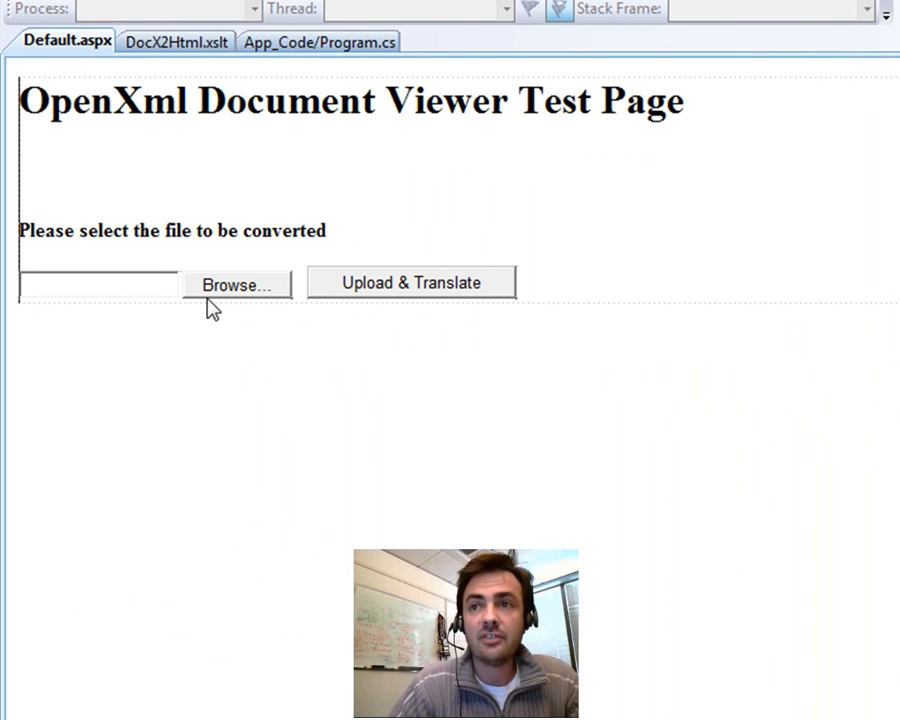
mouse_move(438, 377)
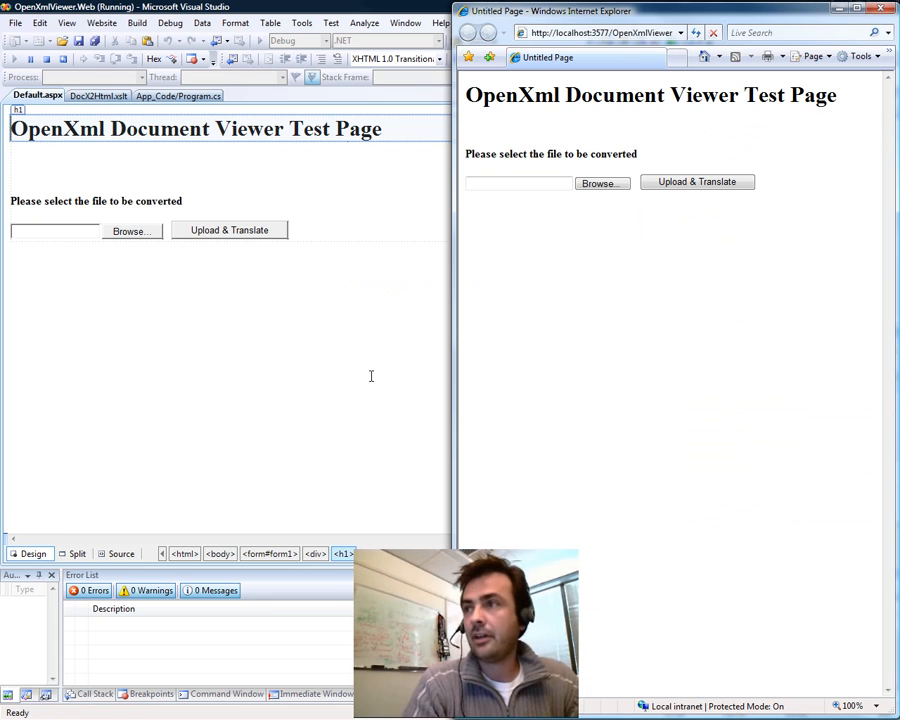
mouse_move(675, 294)
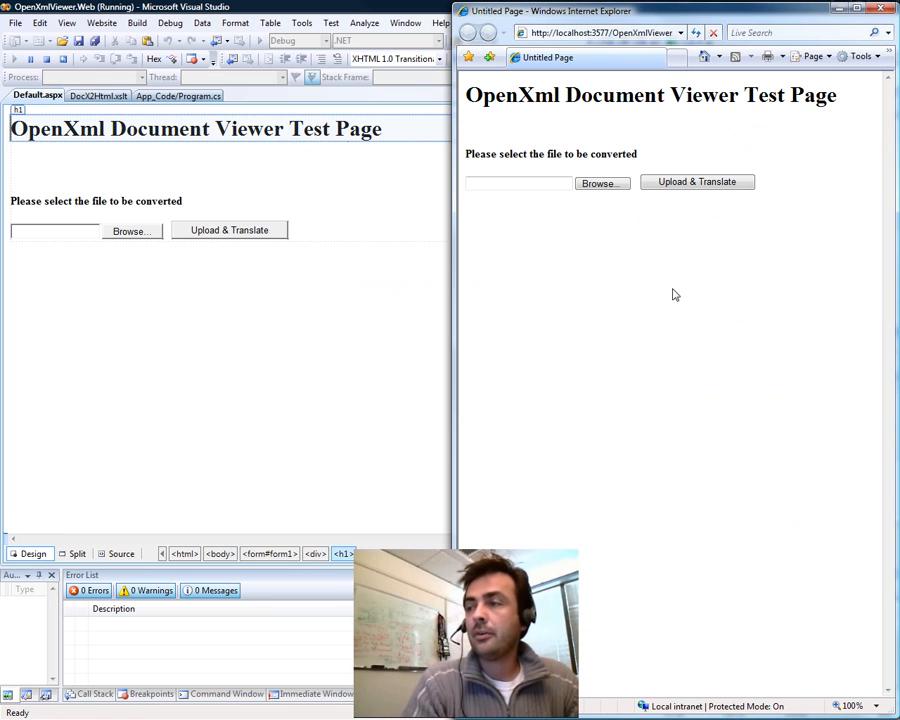
mouse_move(665, 322)
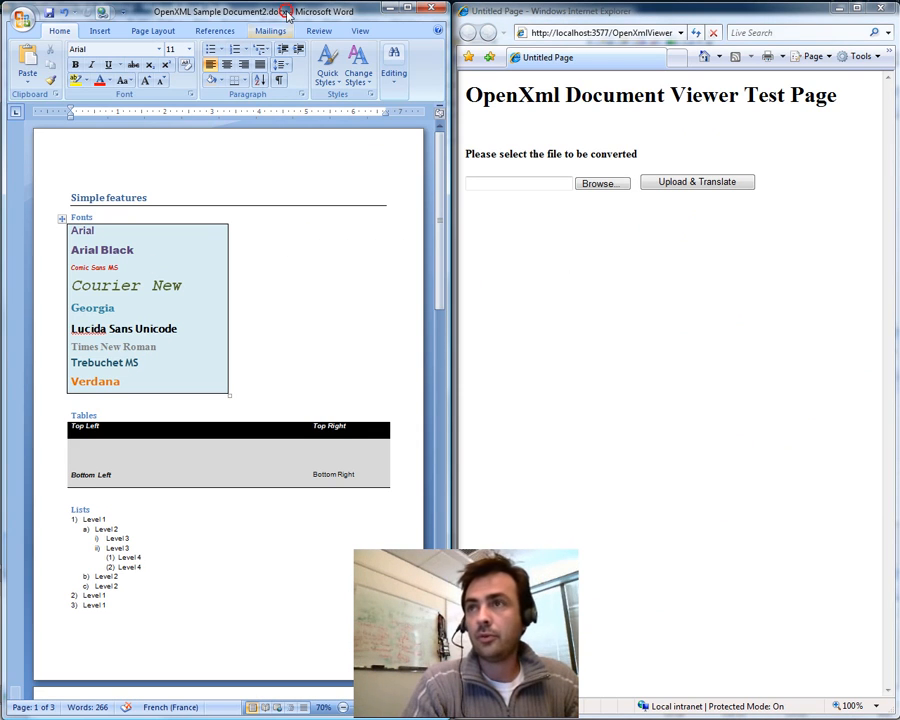
left_click(417, 11)
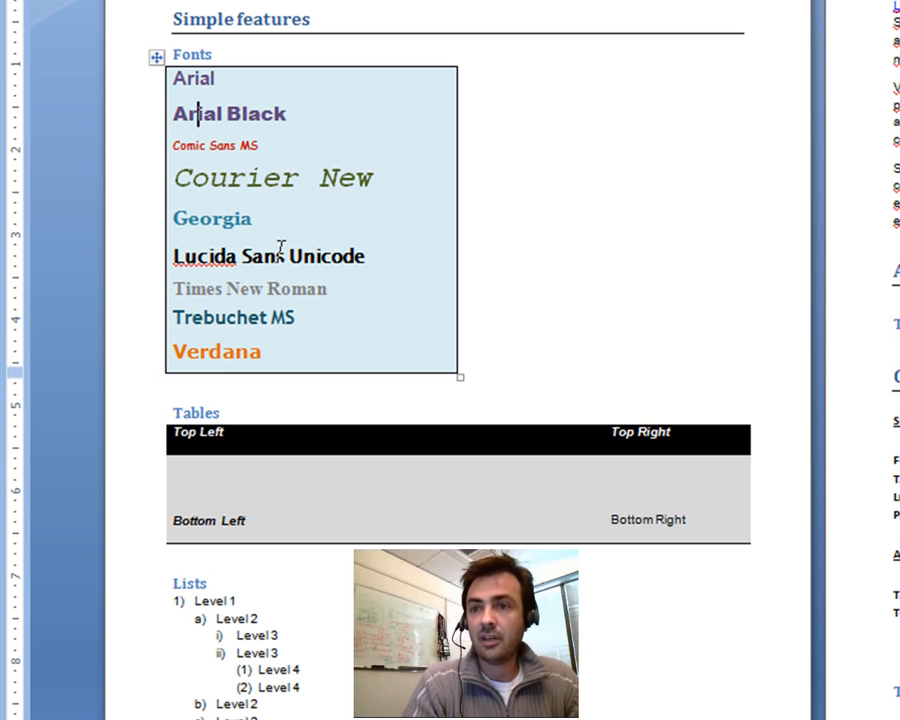
scroll("down", 3)
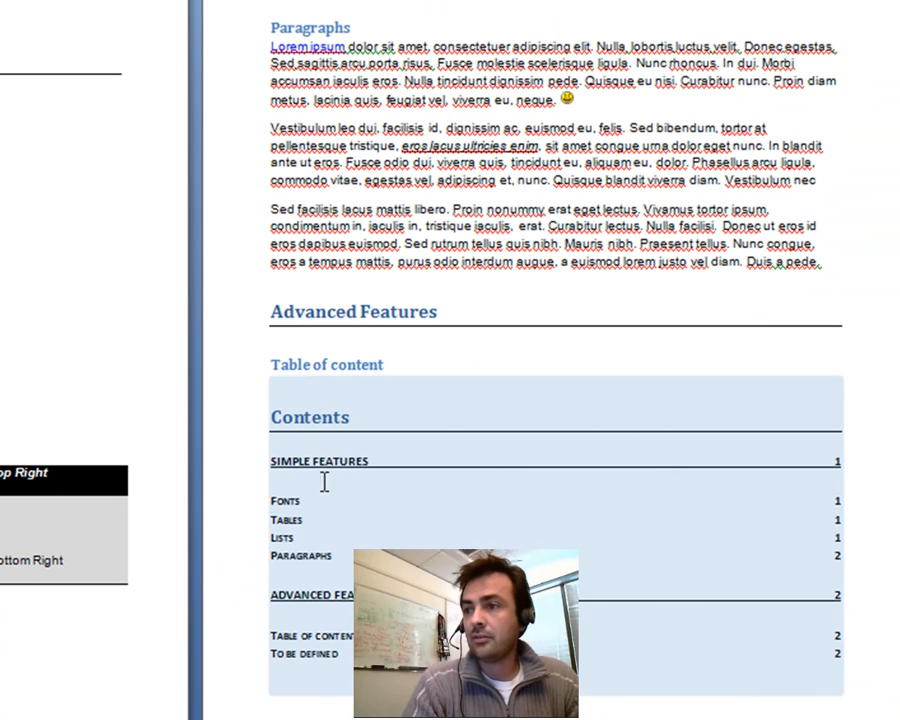
scroll("down", 3)
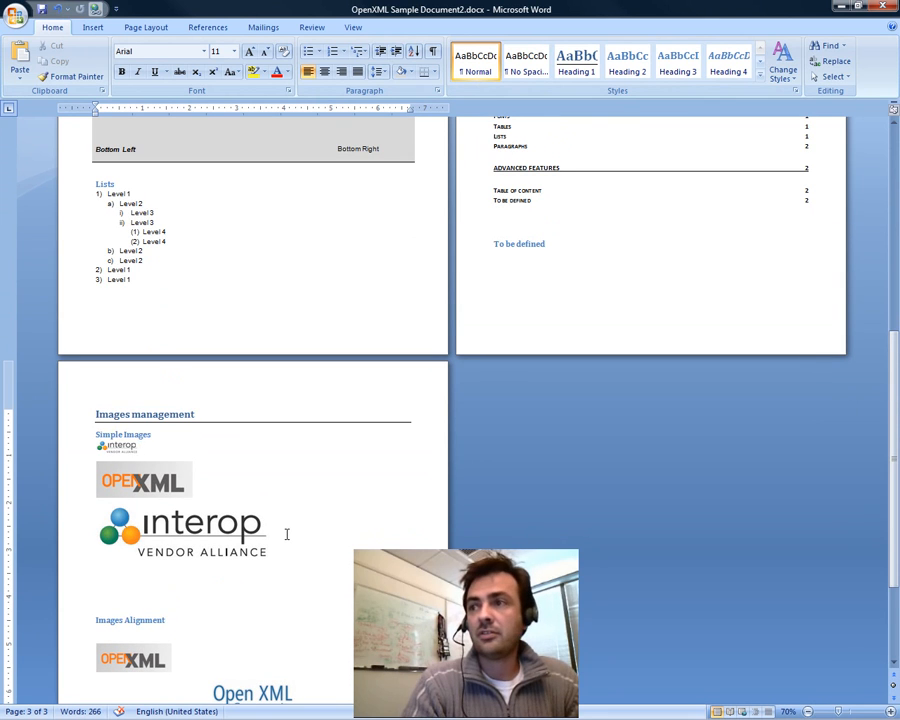
scroll("up", 3)
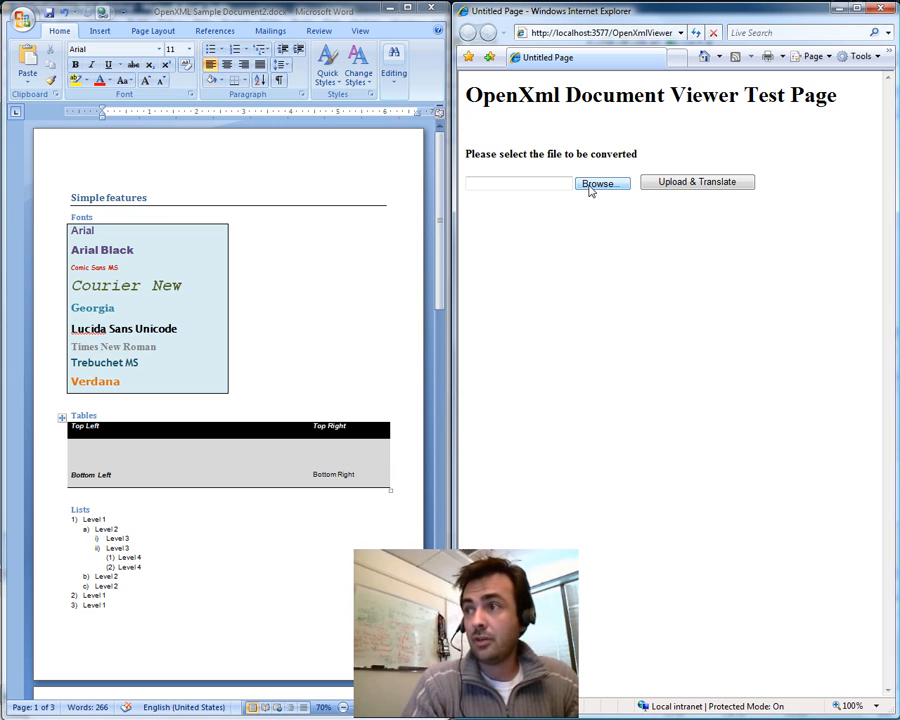
Step: Upload OpenXML Sample Document2.docx in Internet Explorer and translate it to HTML
left_click(601, 183)
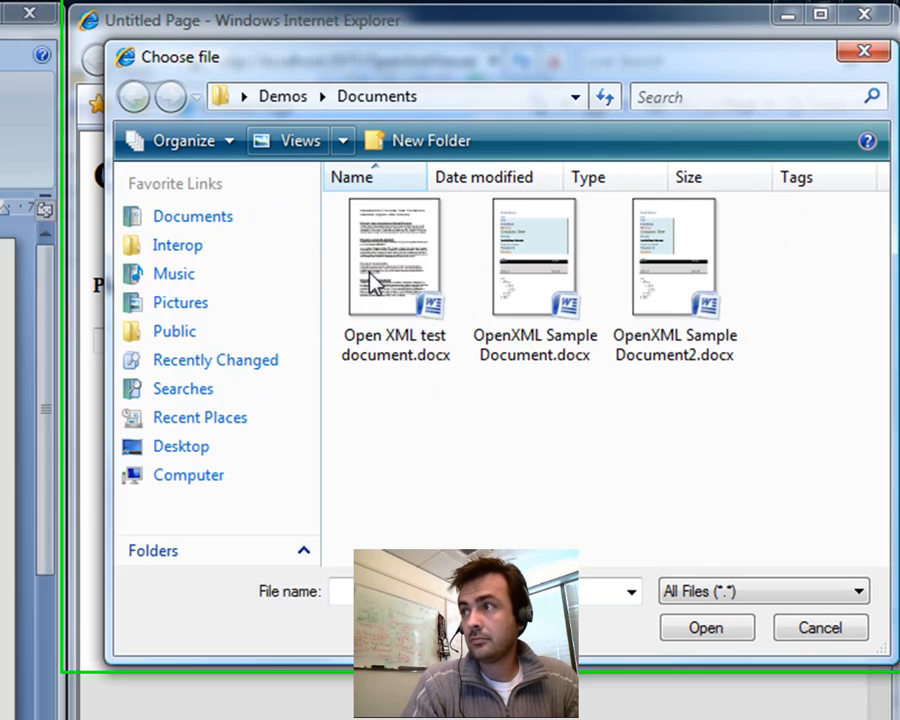
left_click(674, 260)
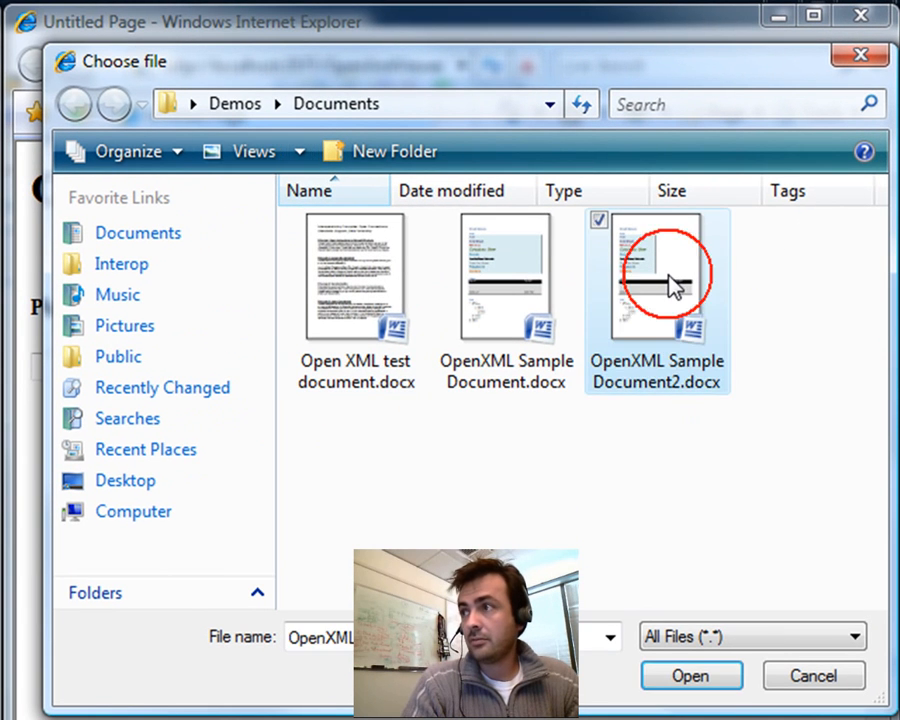
left_click(690, 675)
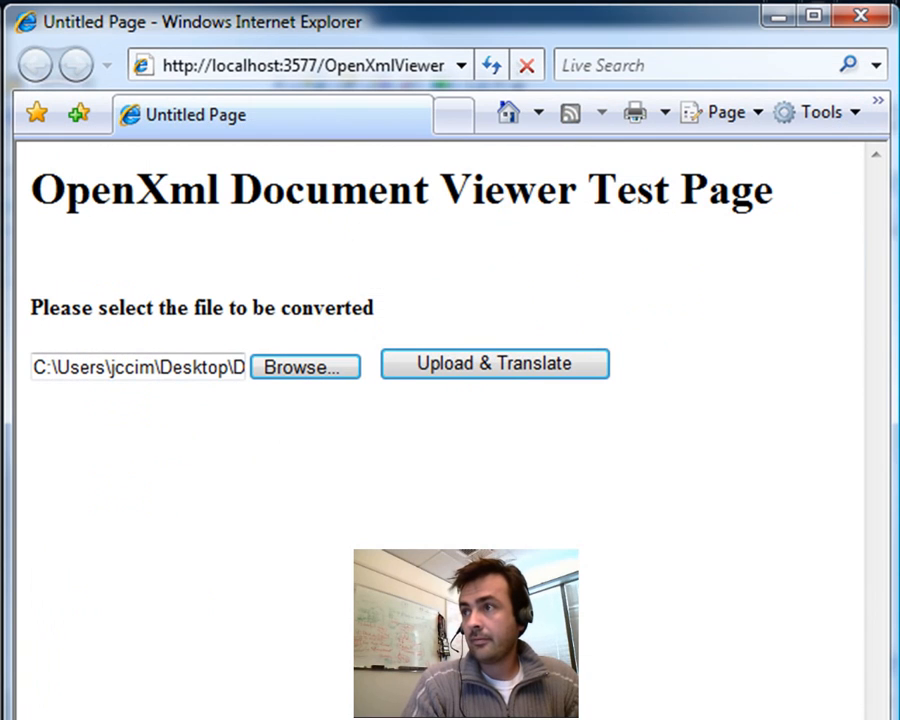
left_click(494, 363)
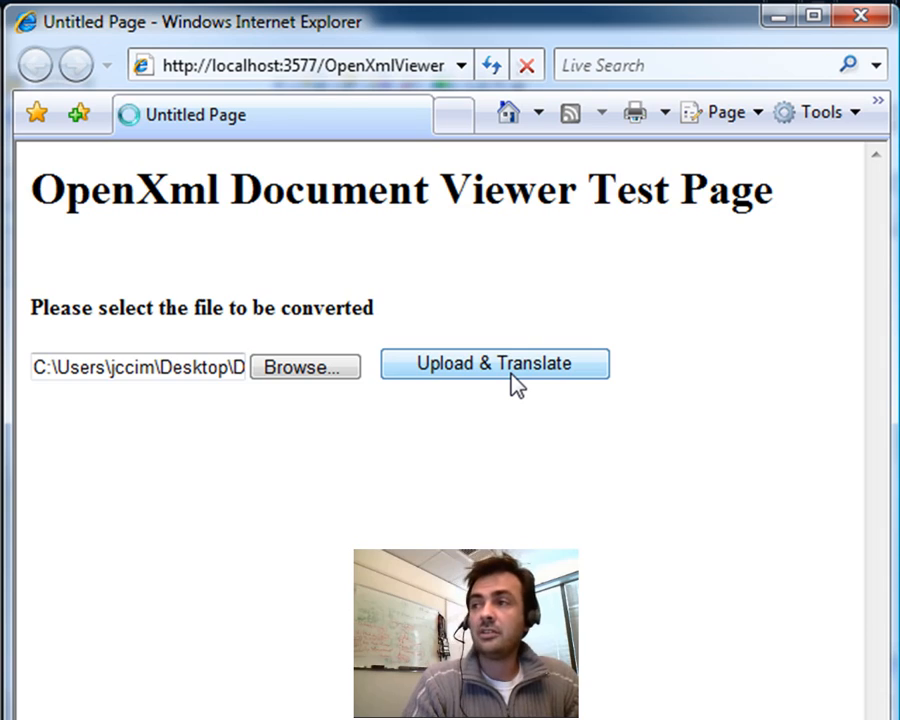
left_click(494, 363)
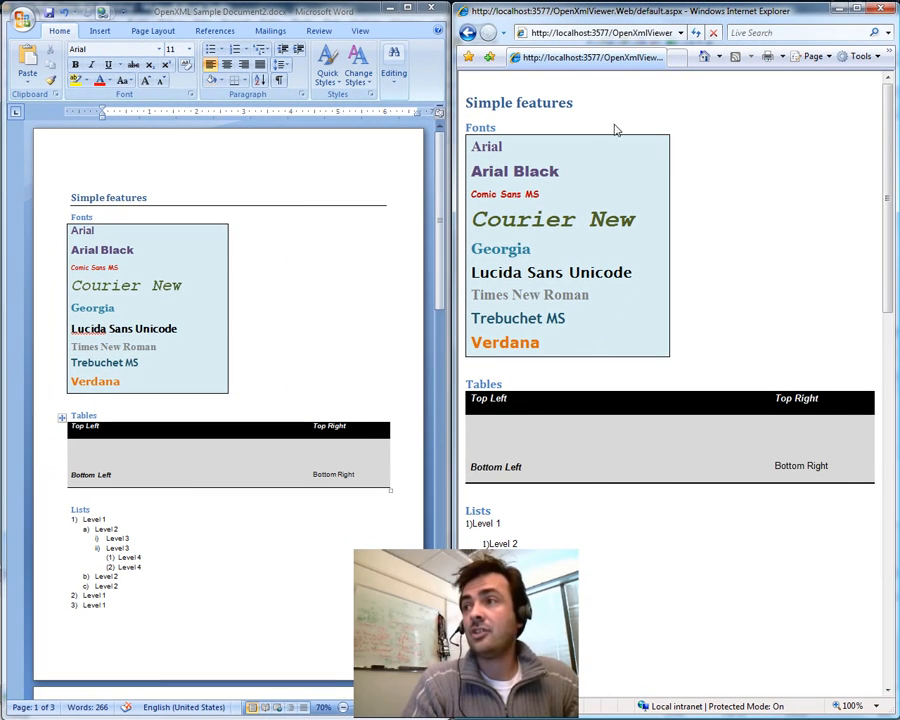
mouse_move(760, 269)
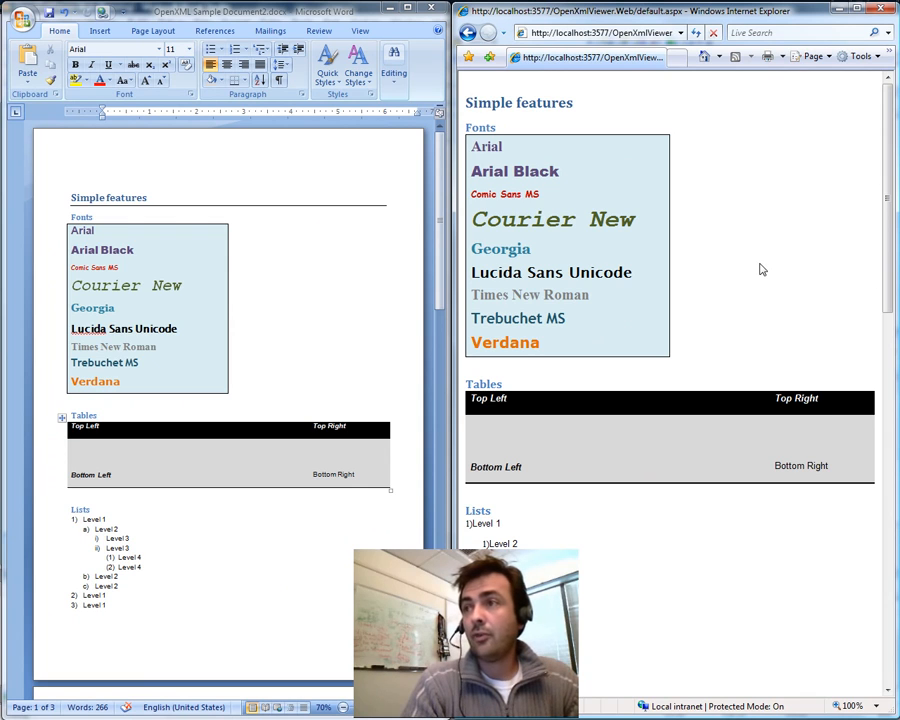
scroll("down", 3)
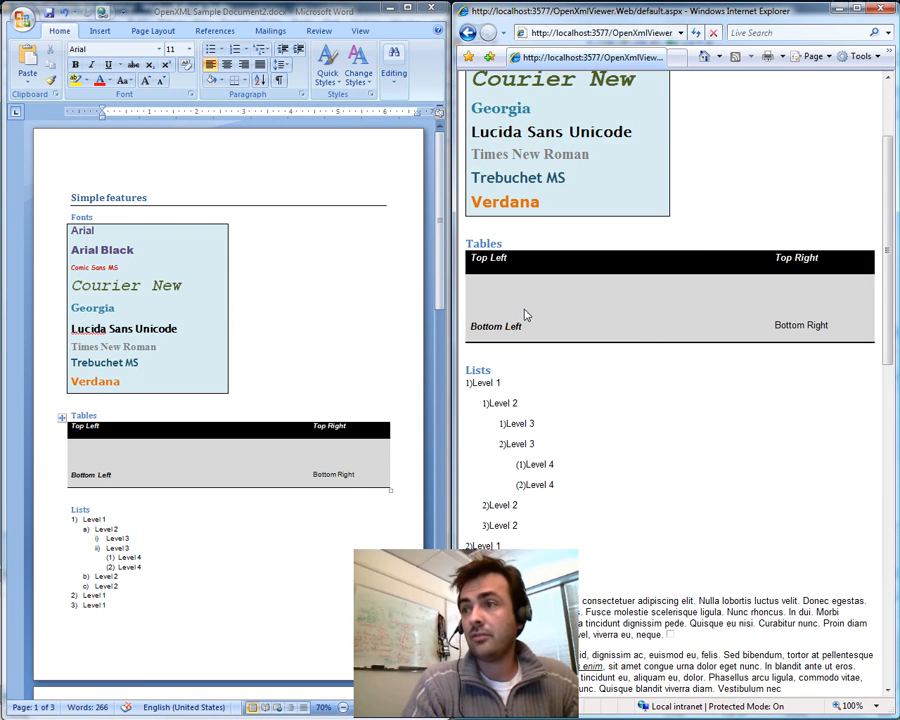
scroll("down", 3)
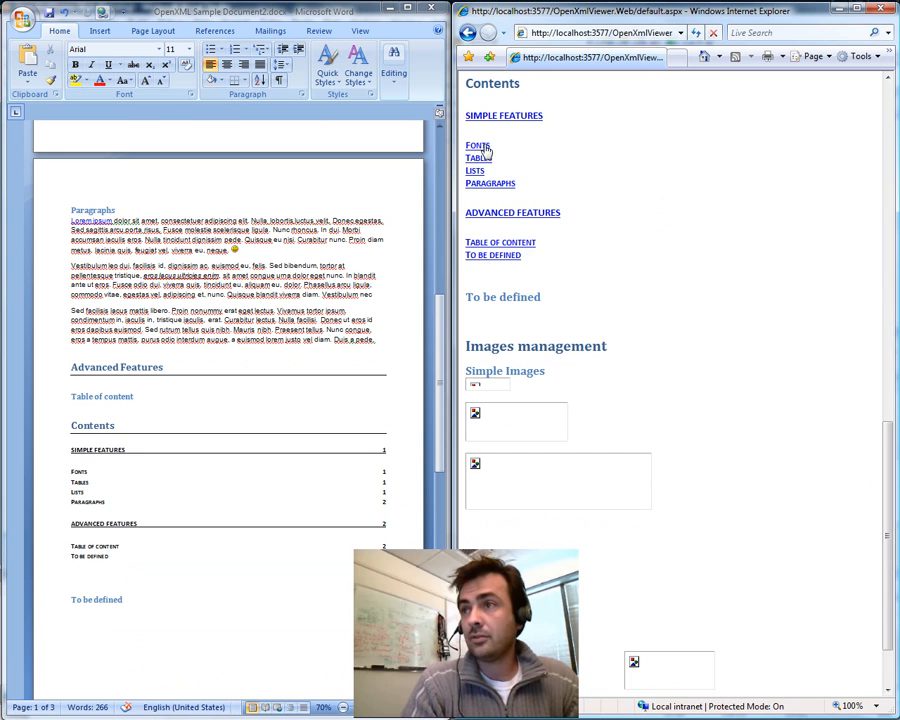
scroll("down", 3)
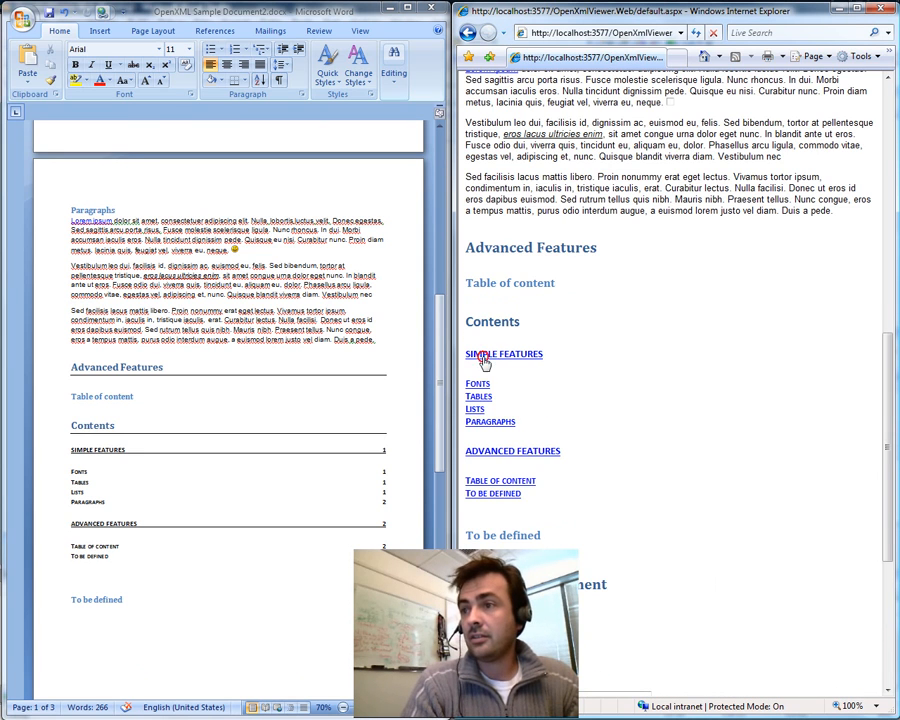
scroll("down", 3)
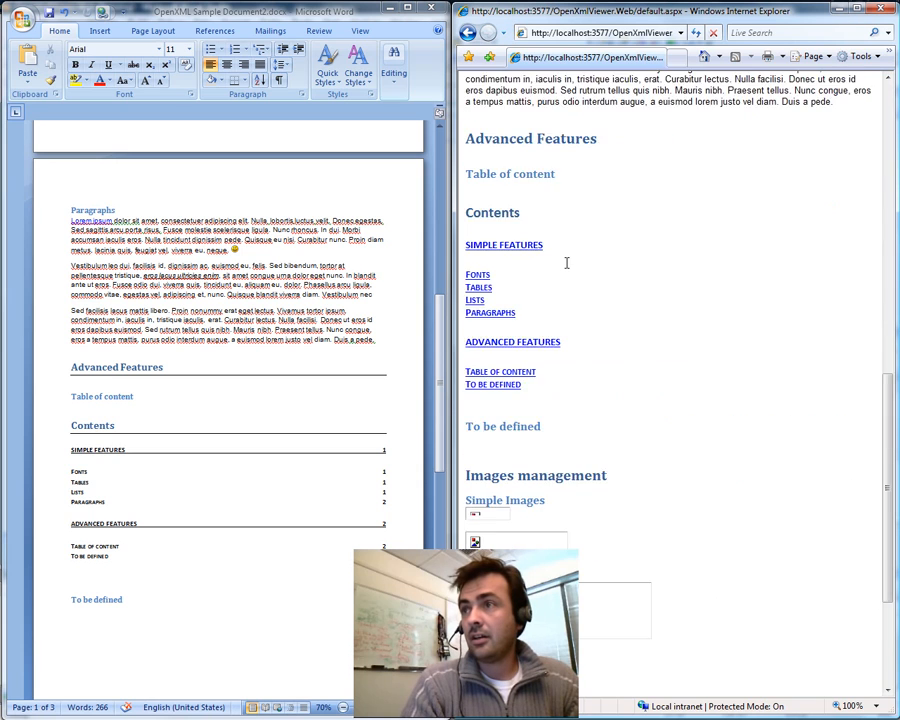
scroll("down", 3)
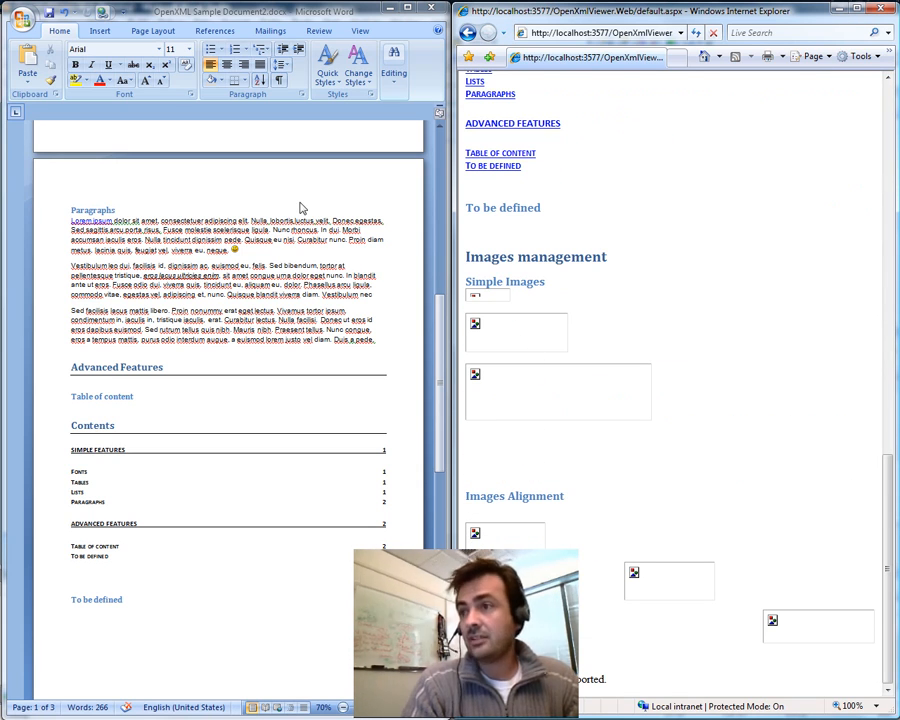
scroll("up", 3)
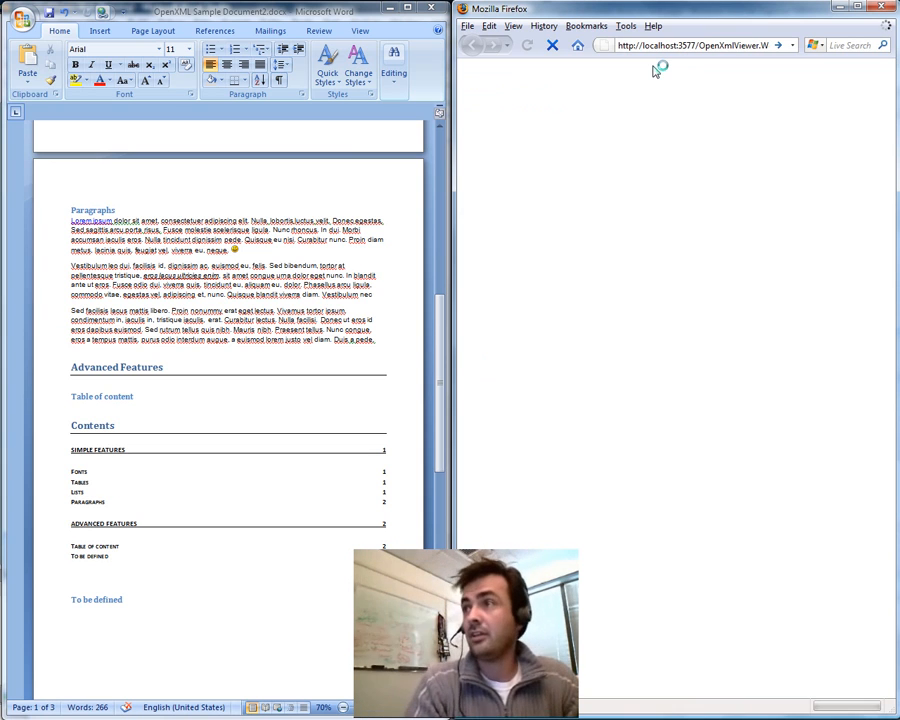
Step: Upload OpenXML Sample Document2.docx in Firefox and translate it to HTML
left_click(527, 45)
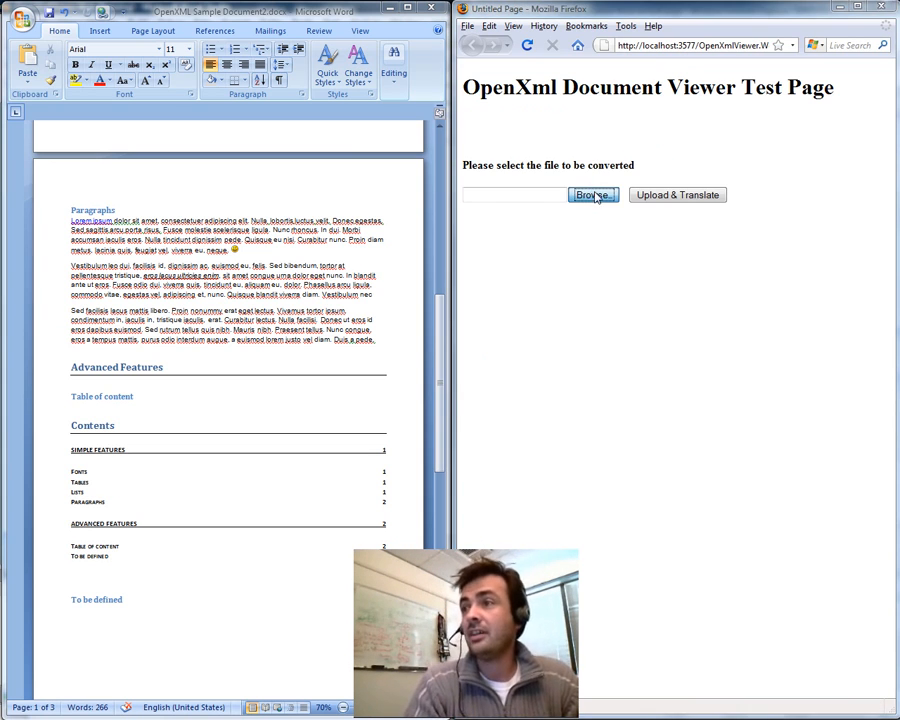
left_click(592, 194)
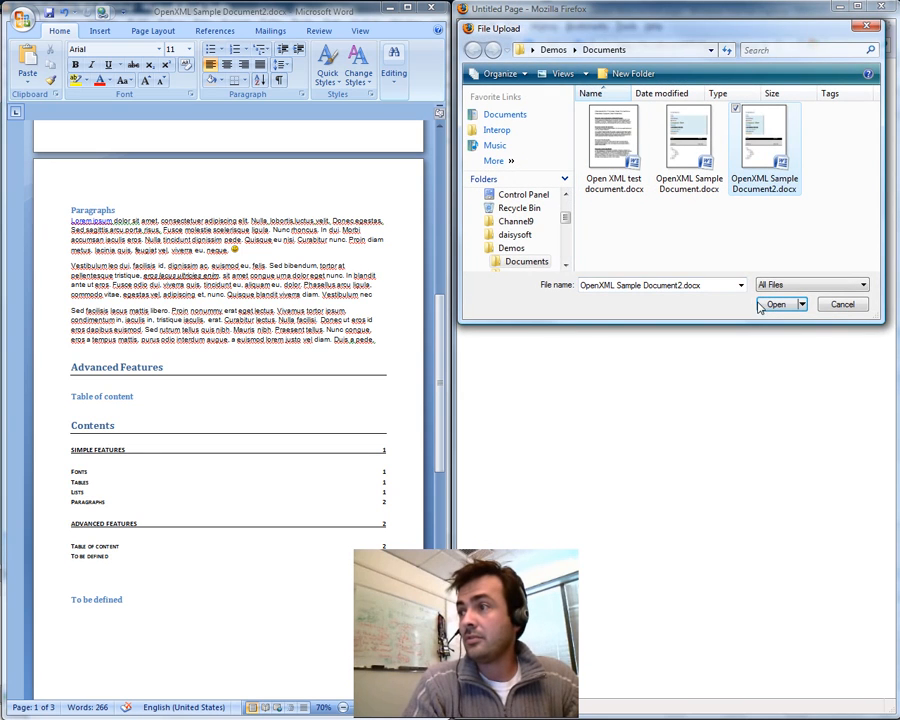
left_click(778, 304)
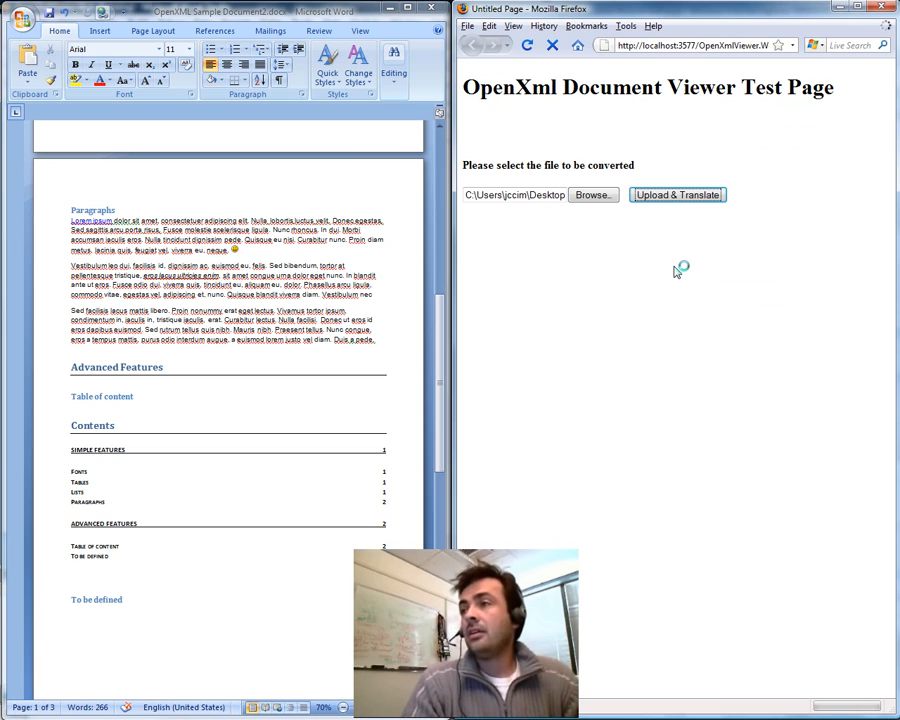
left_click(677, 194)
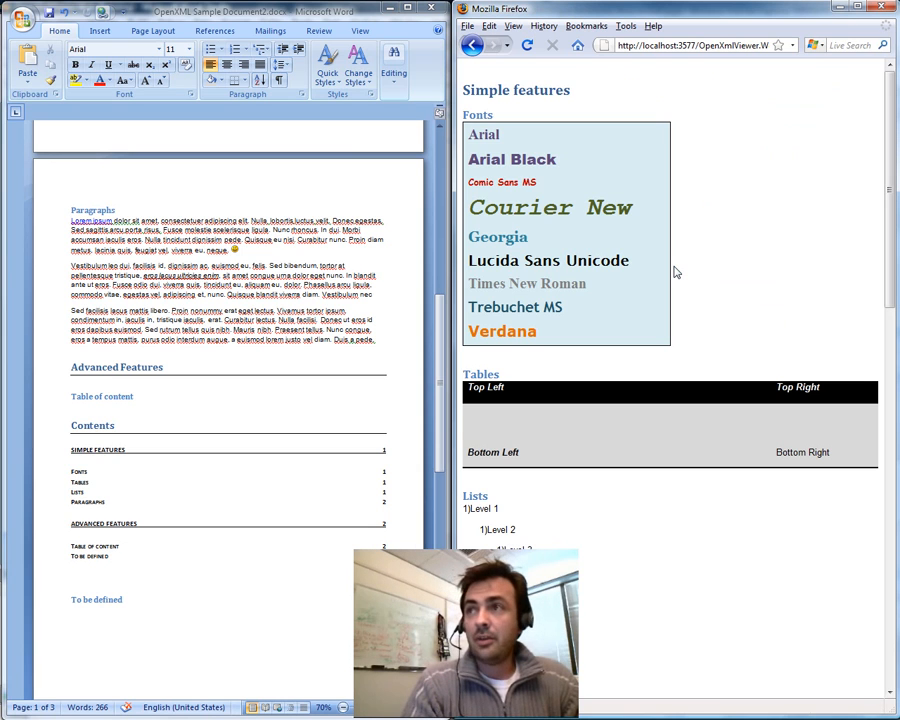